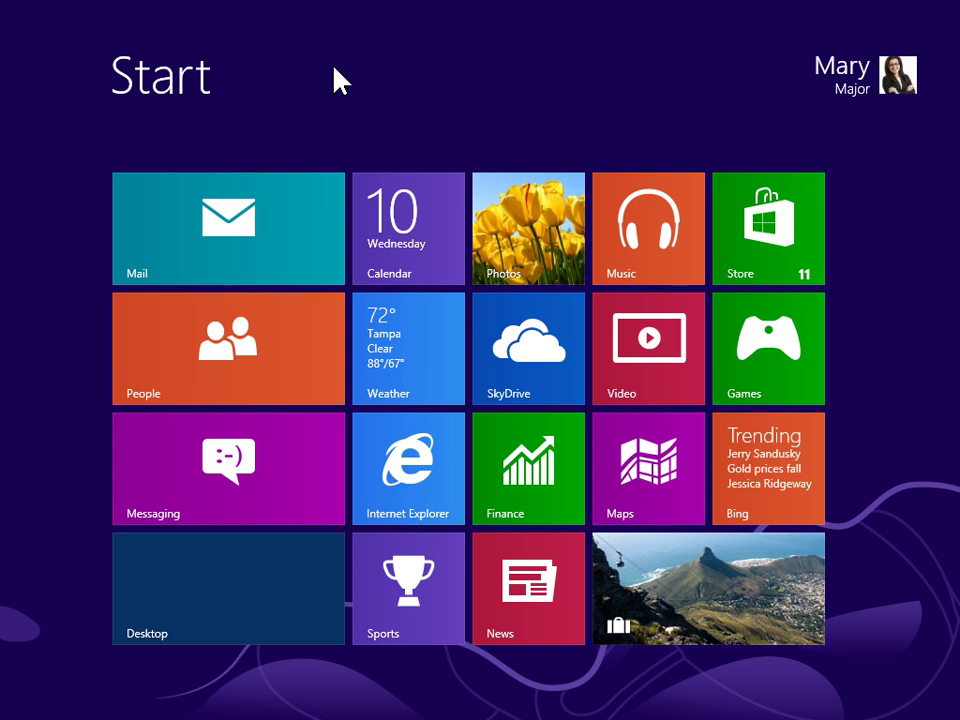
{"action": "mouse_move", "coordinate": [536, 62]}
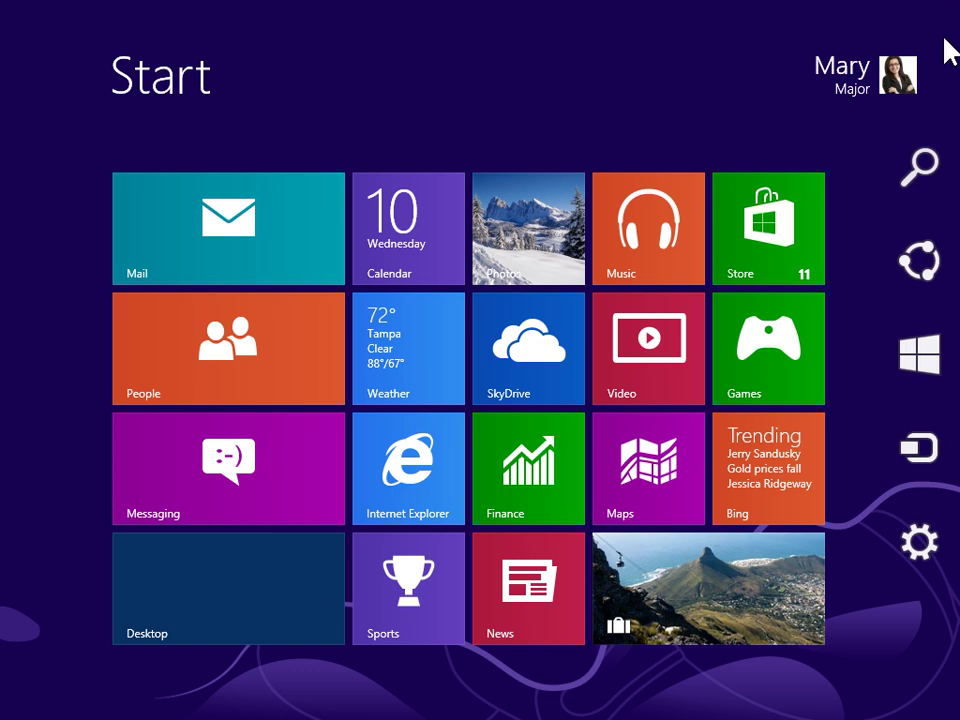
{"action": "mouse_move", "coordinate": [950, 180]}
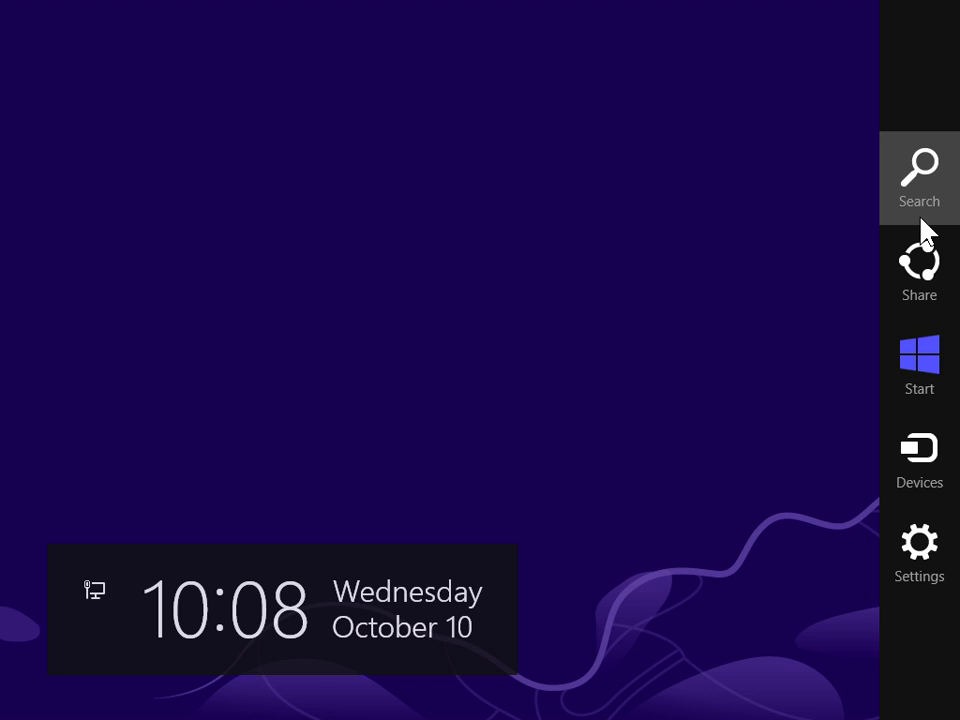
- Search for Windows Media Player from the Start screen and launch it
{"action": "left_click", "coordinate": [920, 178]}
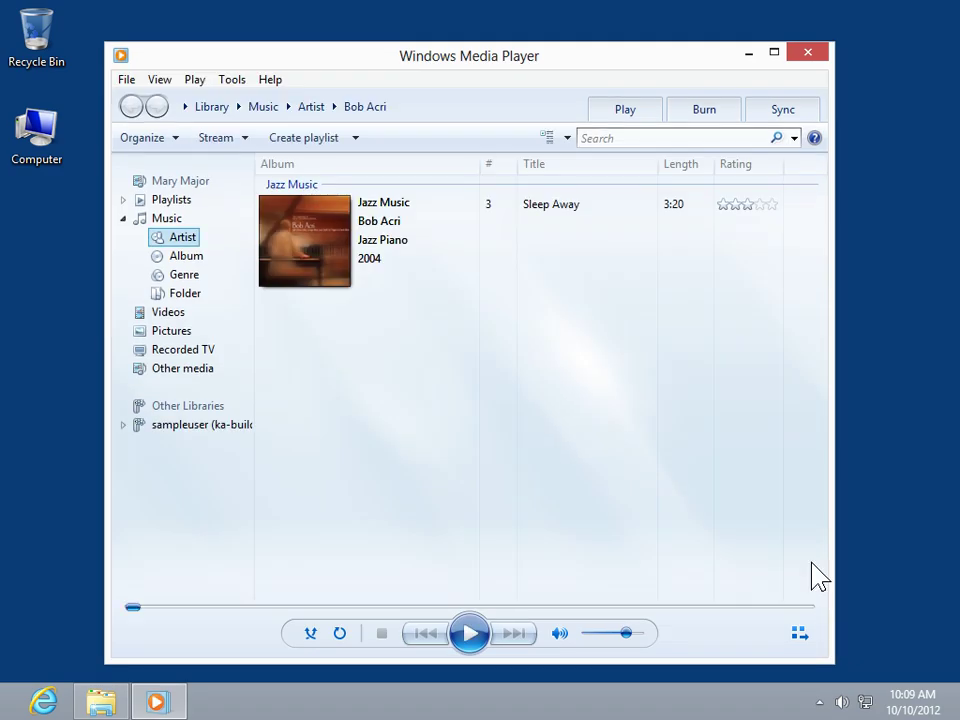
- Show the Burn list and bring up More burn options for disc-burning settings
{"action": "left_click", "coordinate": [704, 108]}
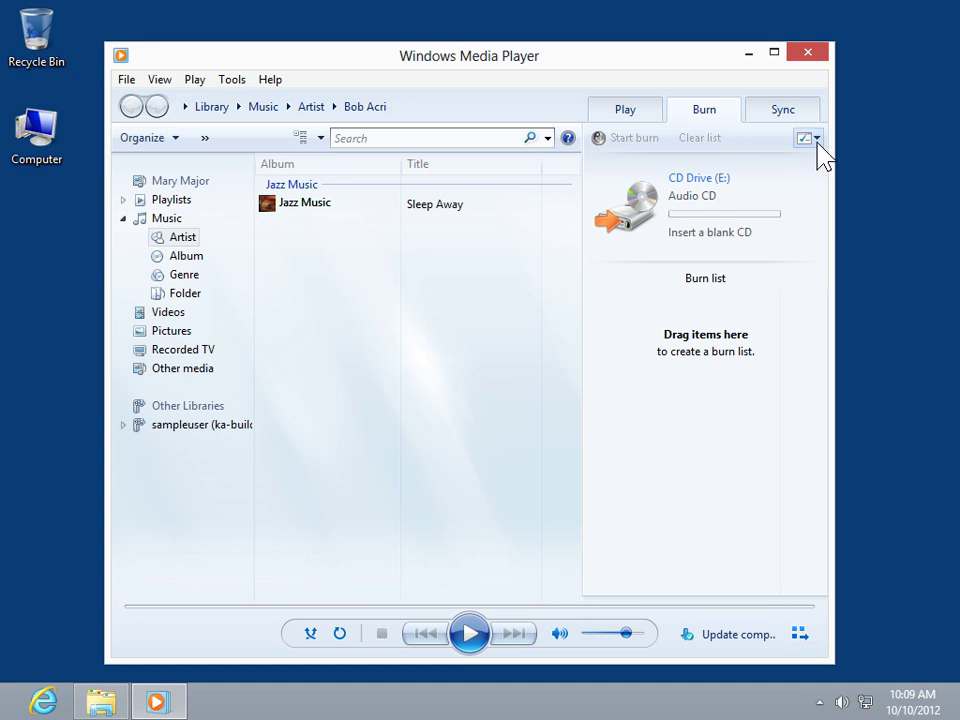
{"action": "left_click", "coordinate": [806, 138]}
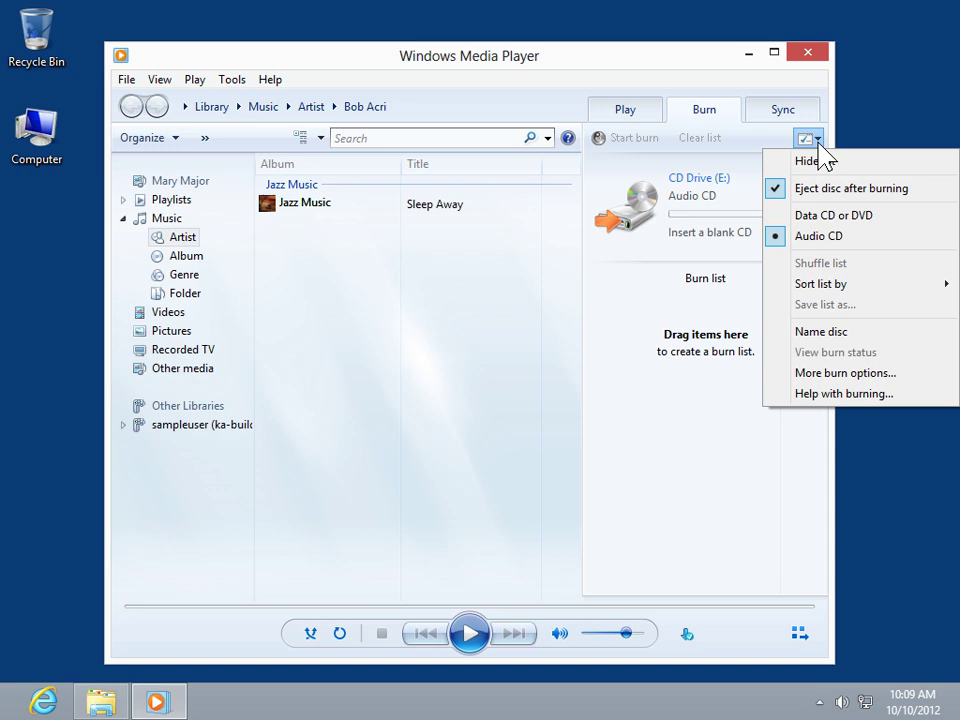
{"action": "mouse_move", "coordinate": [836, 352]}
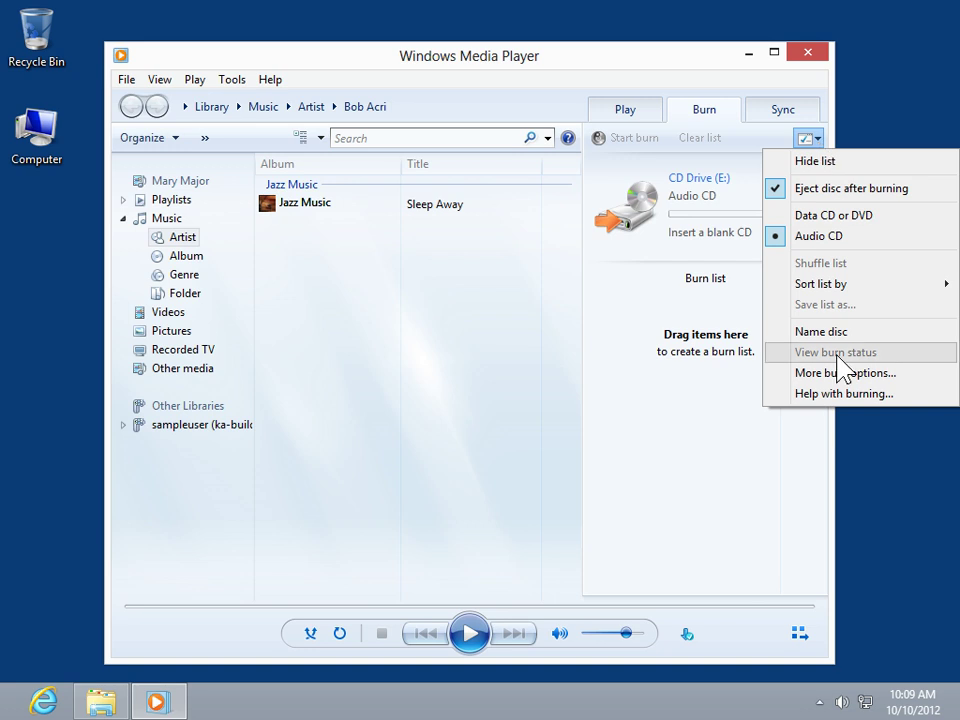
{"action": "left_click", "coordinate": [844, 372]}
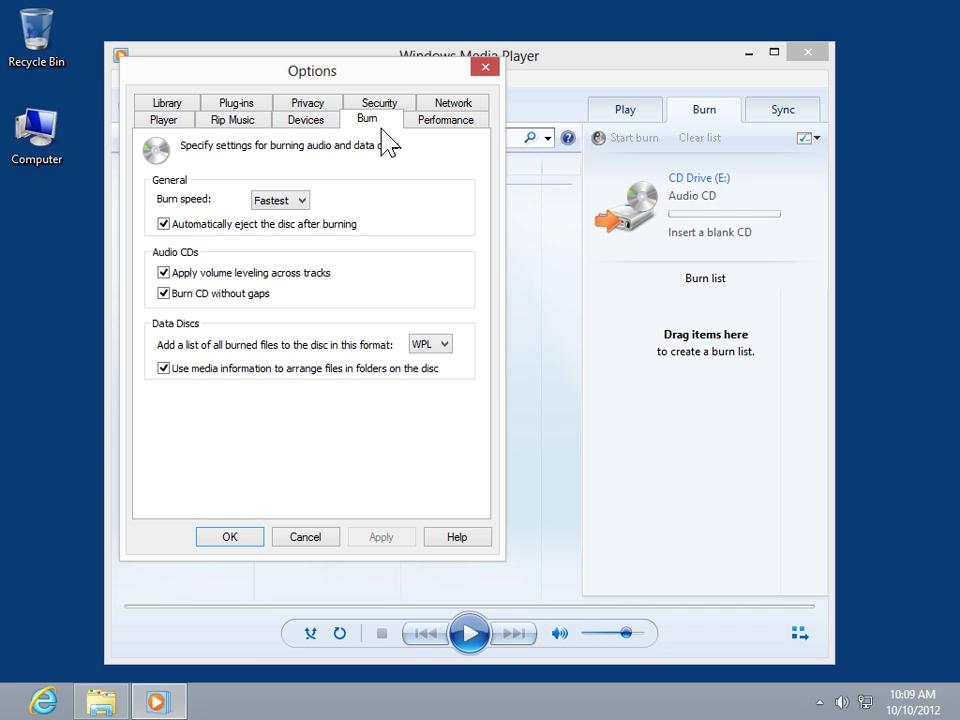
{"action": "mouse_move", "coordinate": [346, 196]}
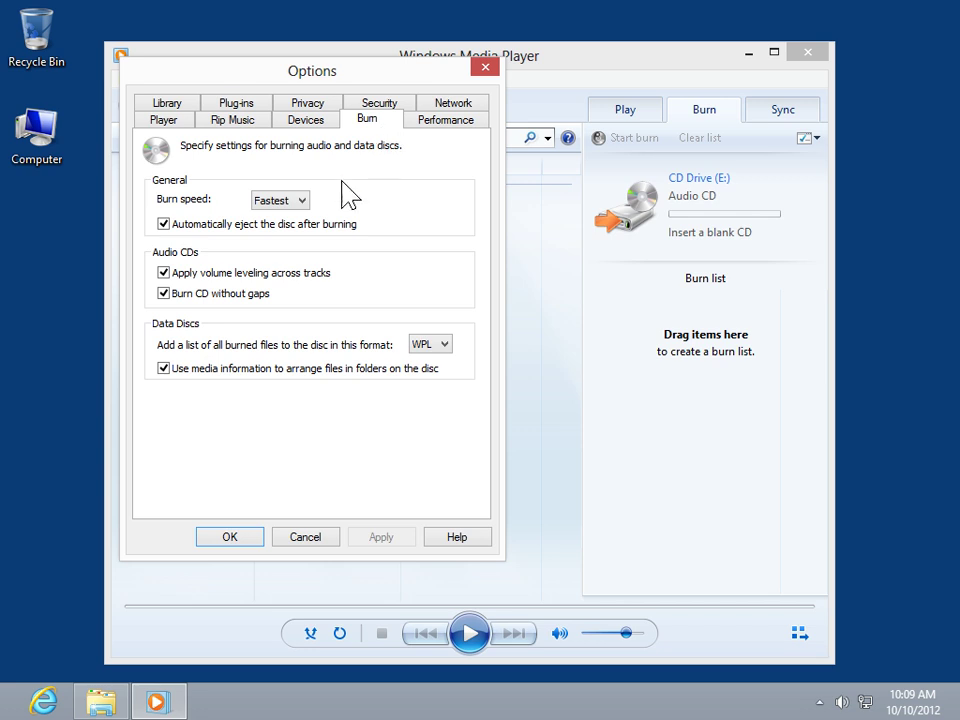
- Change the burn speed from Fastest to Fast
{"action": "left_click", "coordinate": [304, 200]}
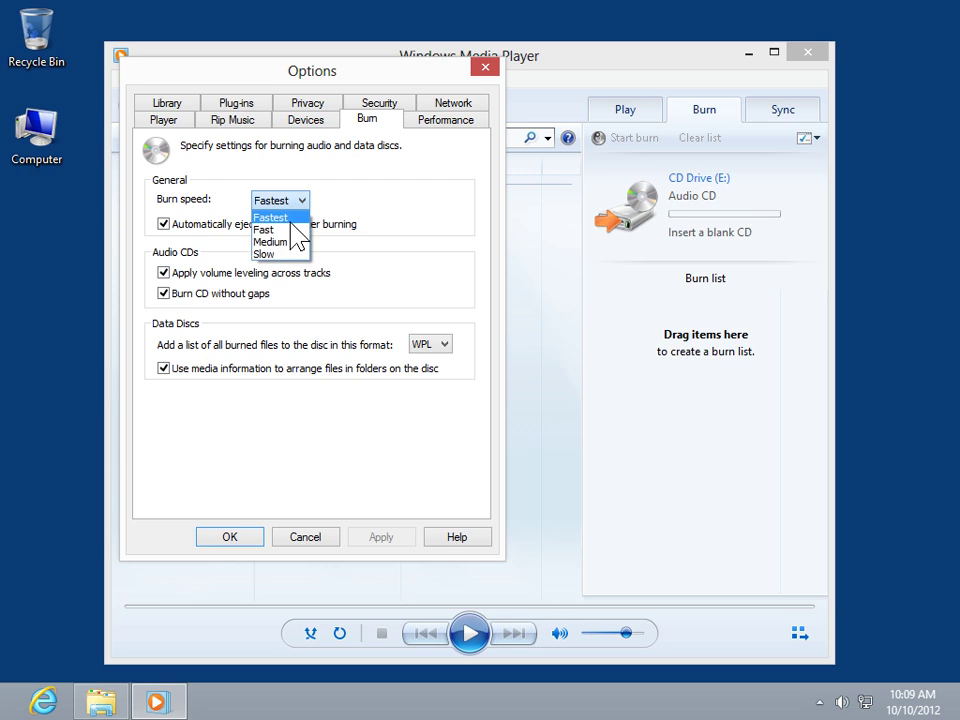
{"action": "left_click", "coordinate": [264, 230]}
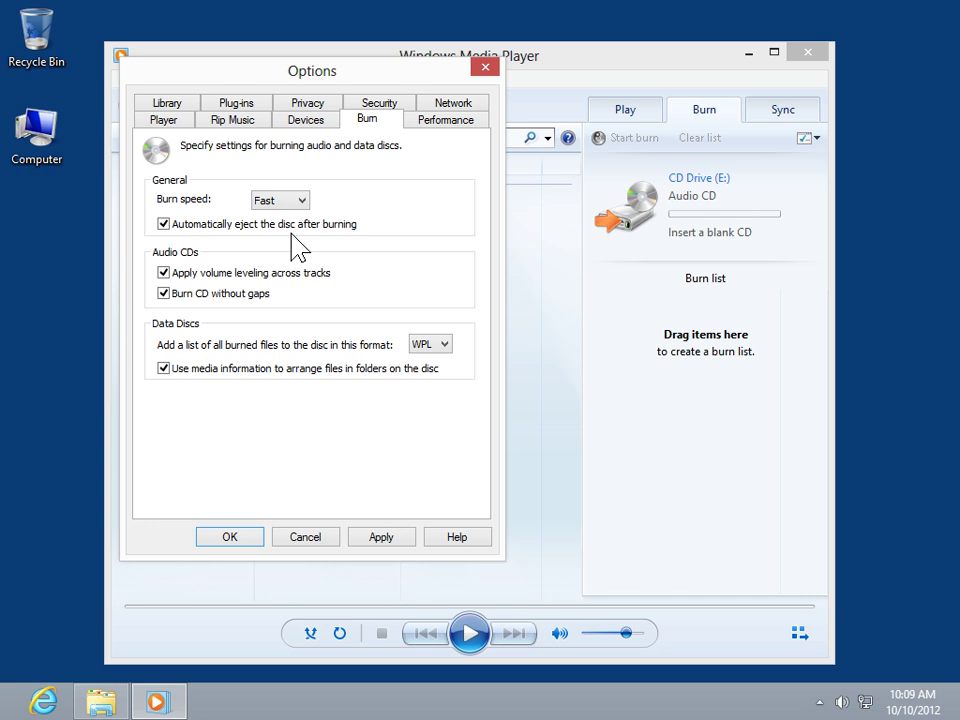
{"action": "mouse_move", "coordinate": [170, 236]}
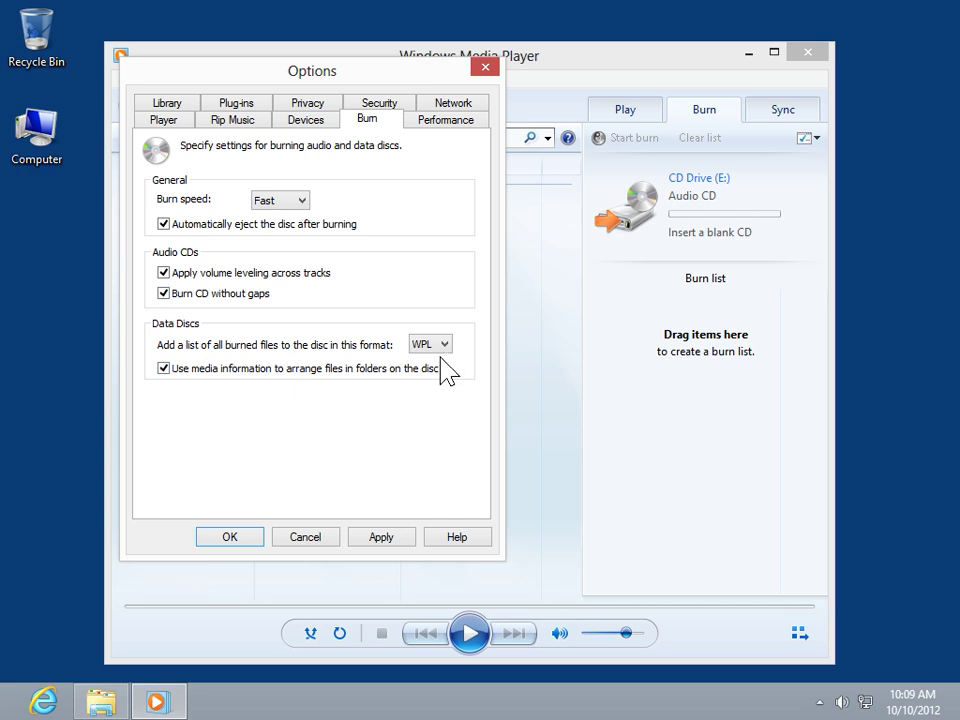
- Keep WPL as the list format for burned data discs
{"action": "left_click", "coordinate": [428, 344]}
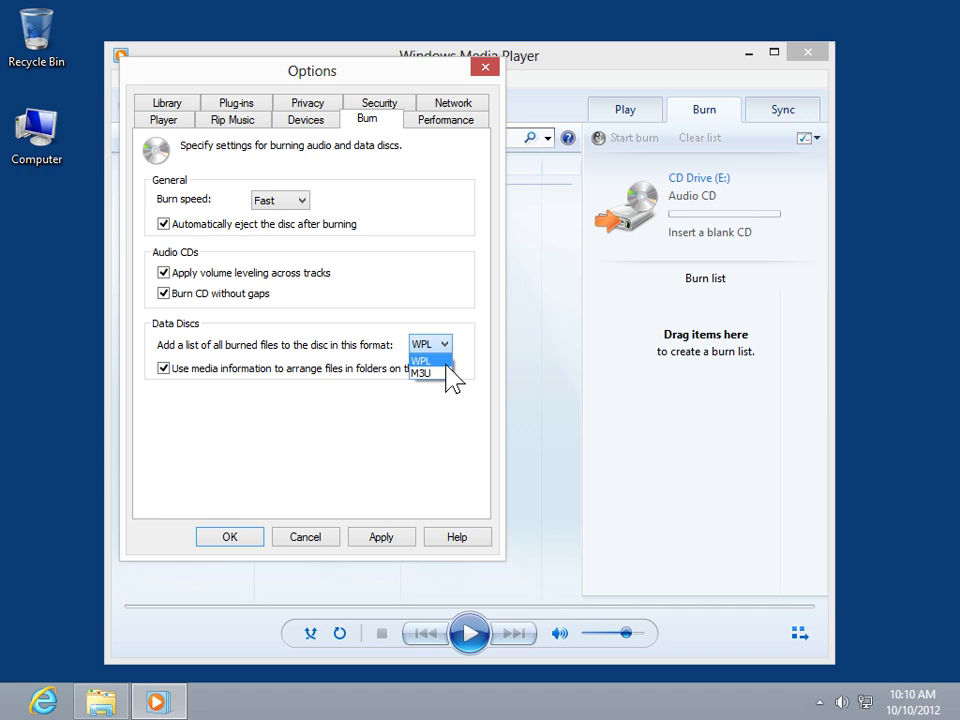
{"action": "left_click", "coordinate": [424, 360]}
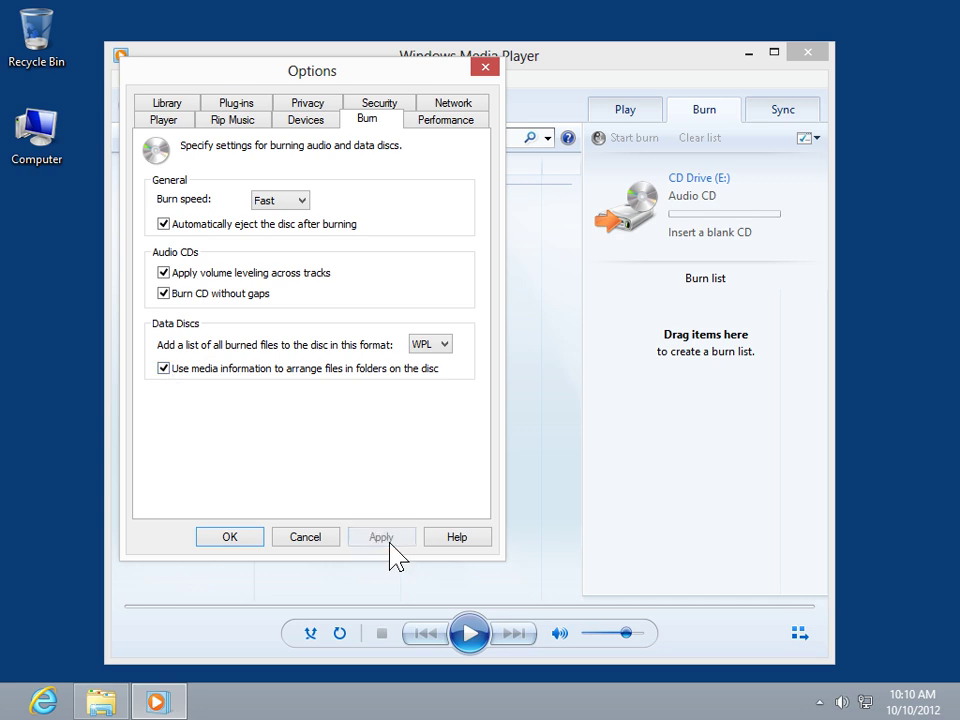
{"action": "mouse_move", "coordinate": [304, 536]}
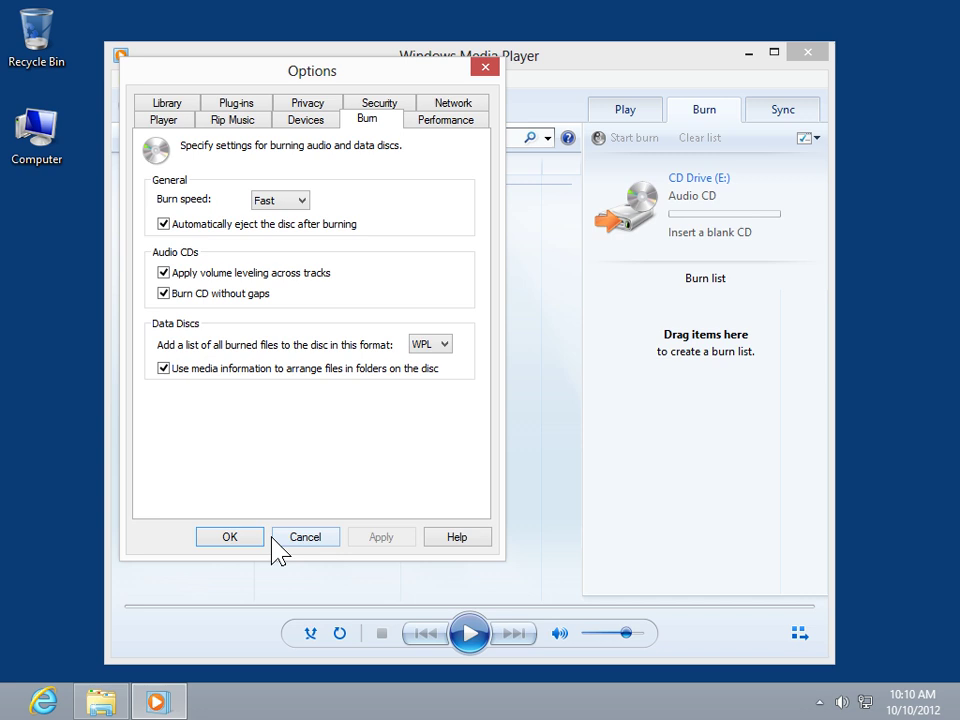